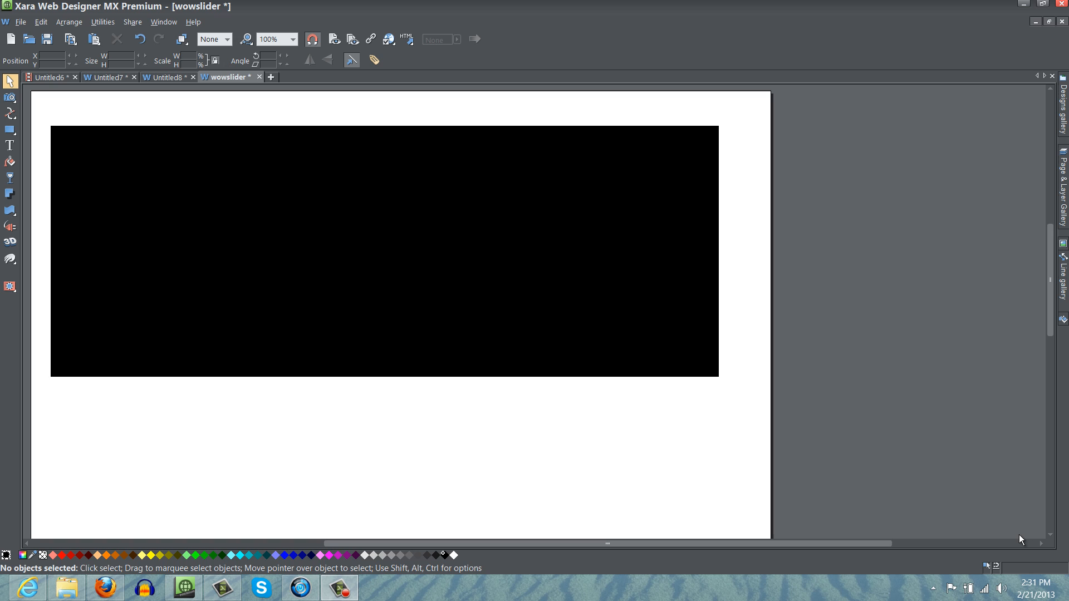
pyautogui.moveTo(973, 525)
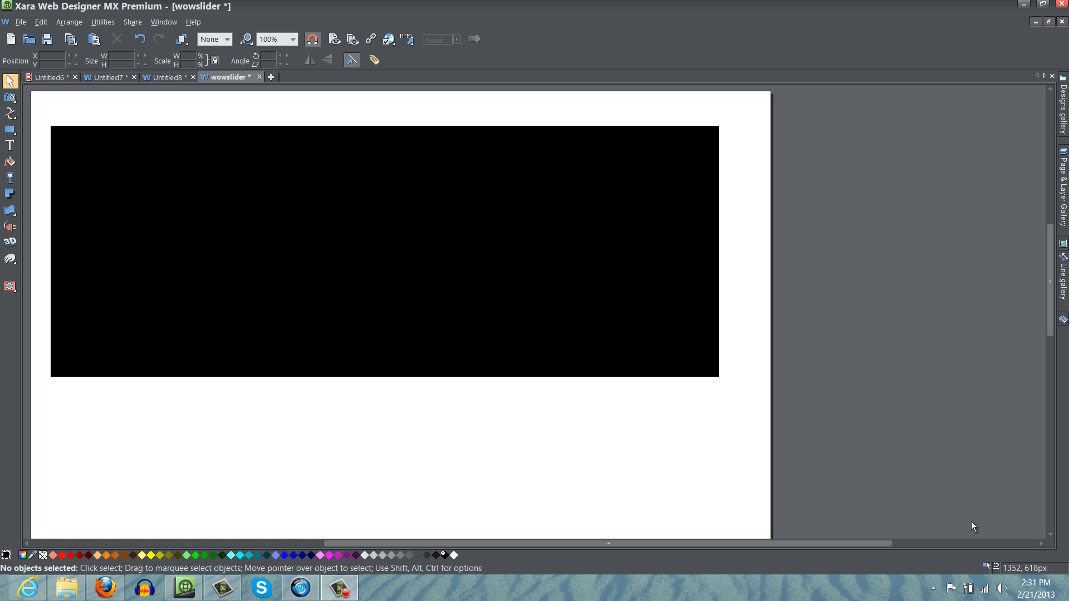
pyautogui.moveTo(807, 472)
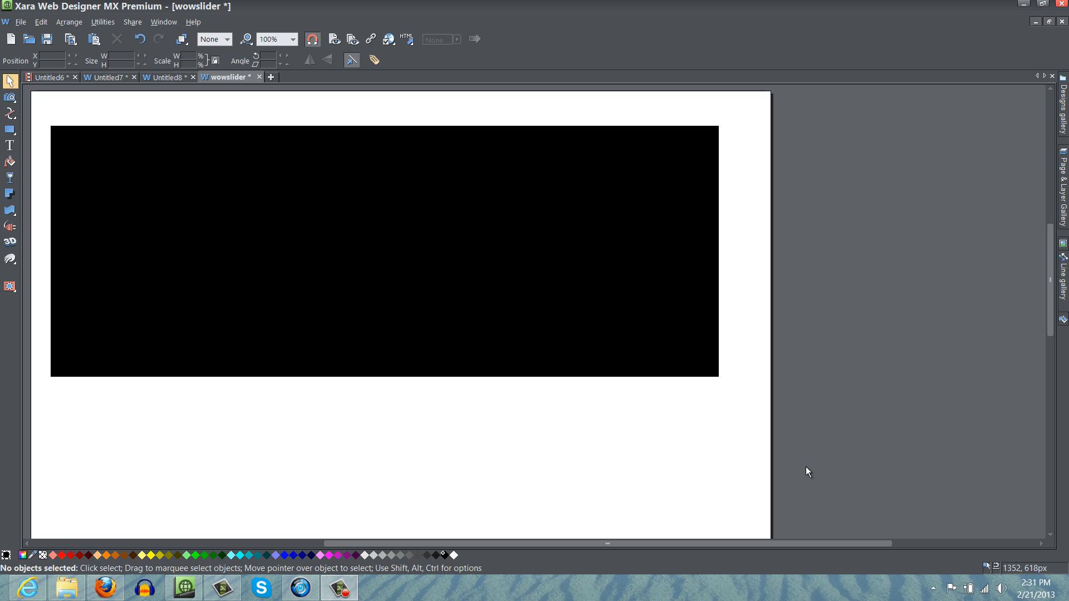
# Step: Publish the wowslider website to the configured server via File > Publish website, confirming the prompt
pyautogui.click(20, 21)
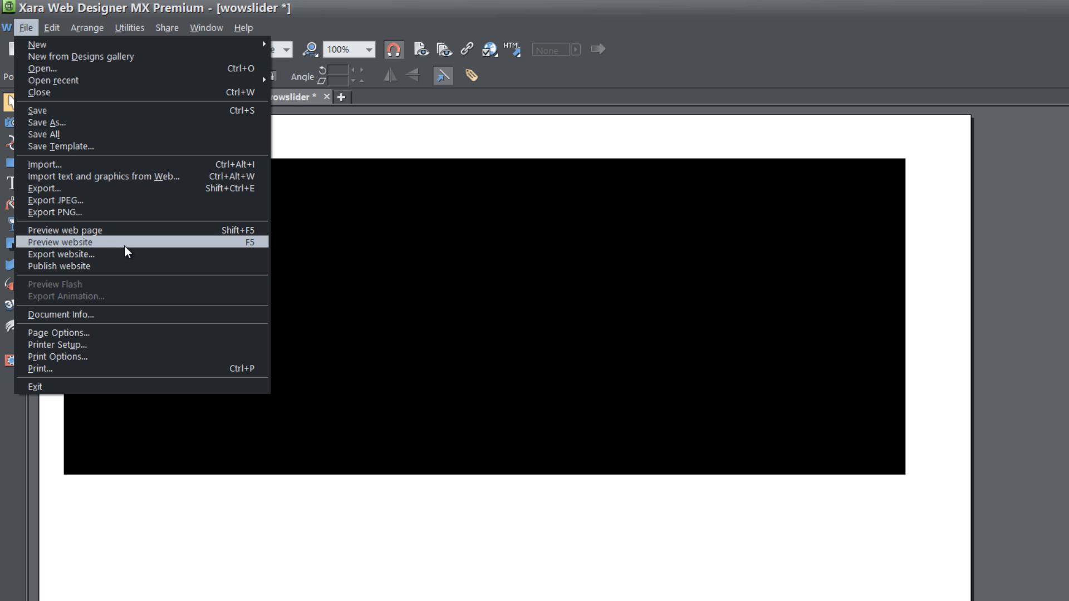
pyautogui.moveTo(141, 266)
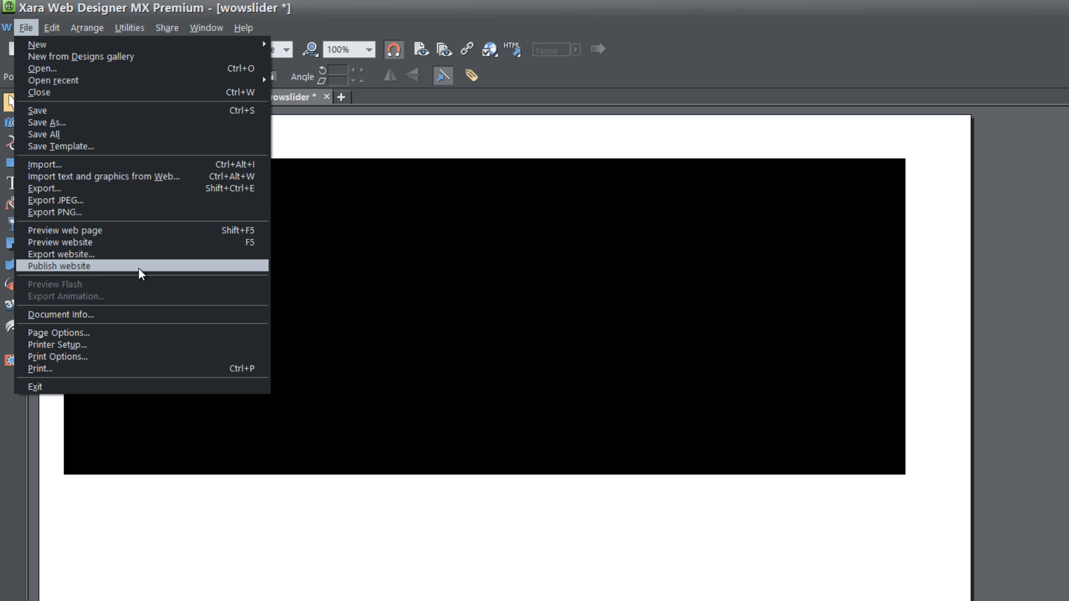
pyautogui.click(59, 266)
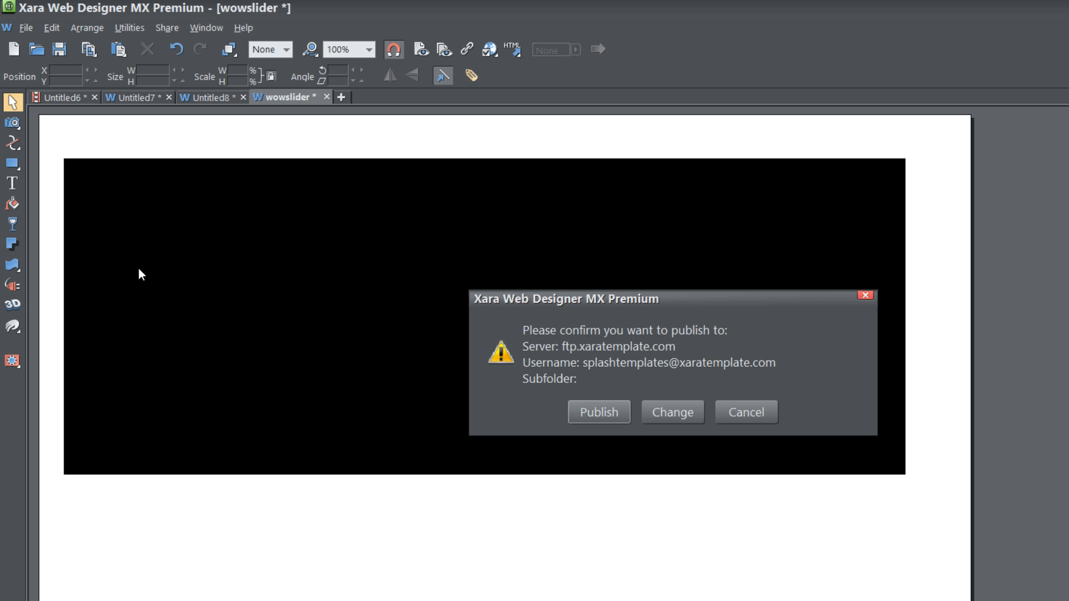
pyautogui.click(597, 412)
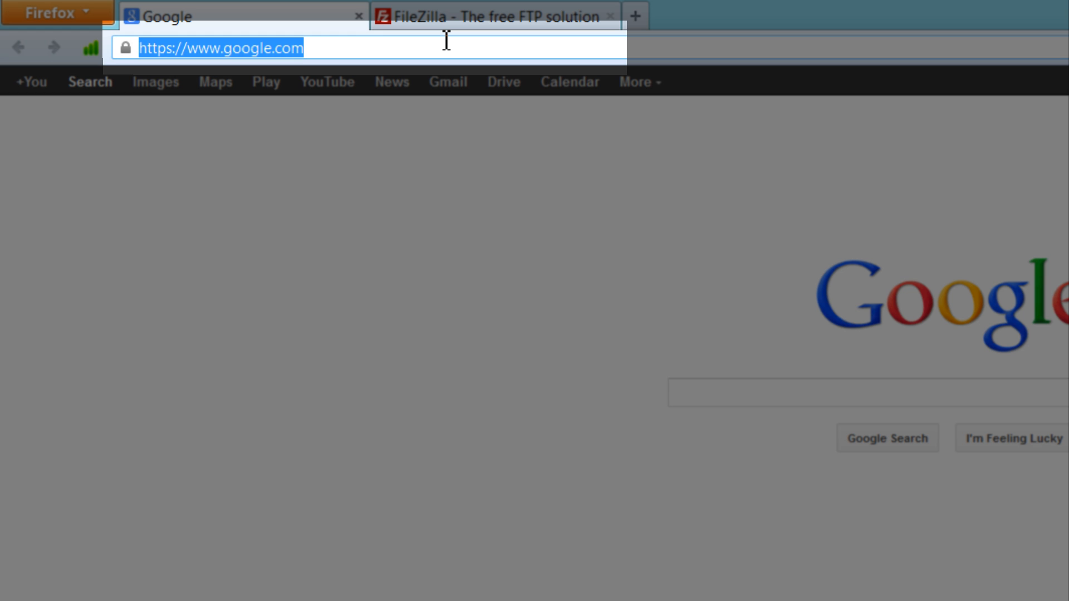
pyautogui.write('www.spla')
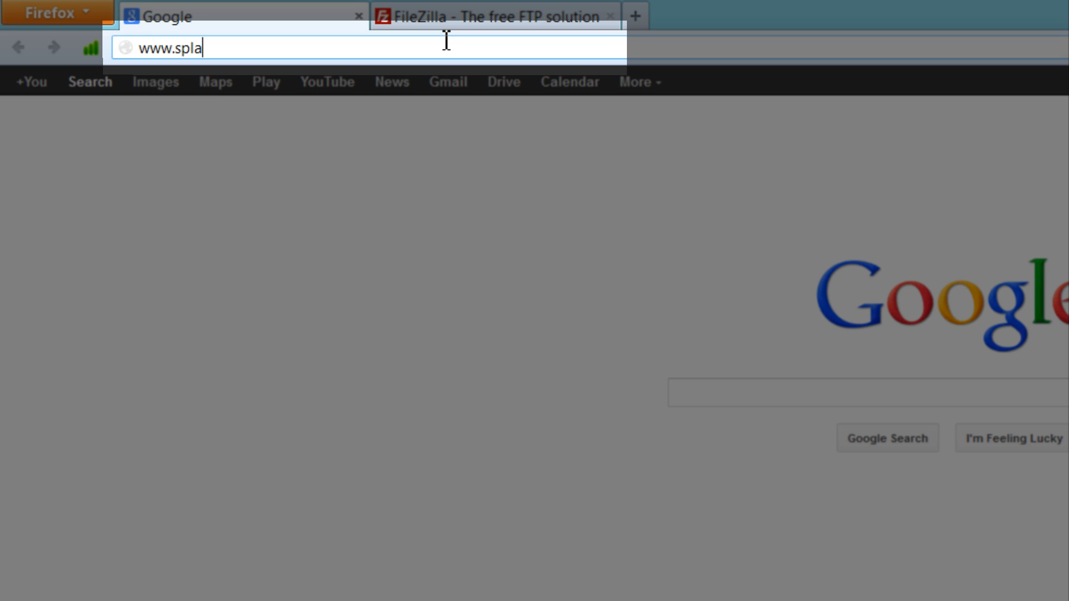
pyautogui.write('shtemplates.com')
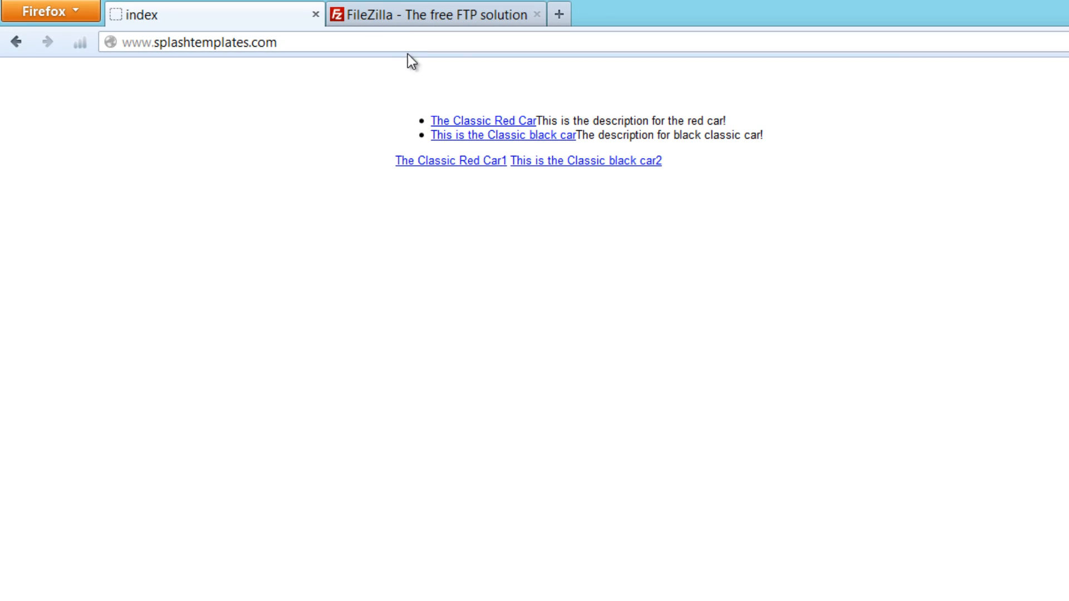
pyautogui.moveTo(374, 87); pyautogui.dragTo(719, 234)
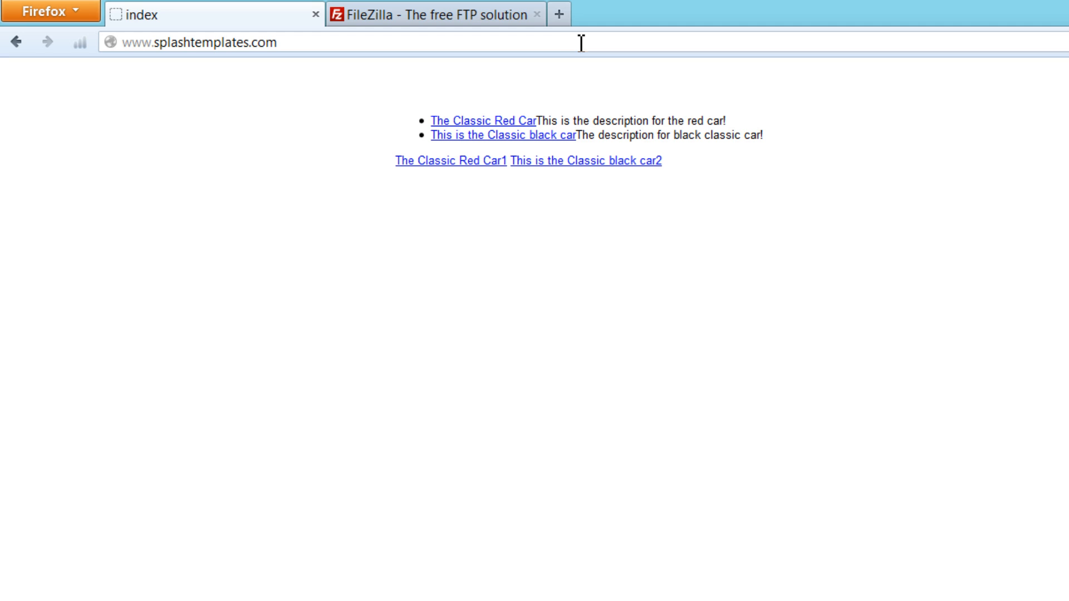
# Step: Go to the FileZilla project site and head to the FileZilla Client download page
pyautogui.click(436, 14)
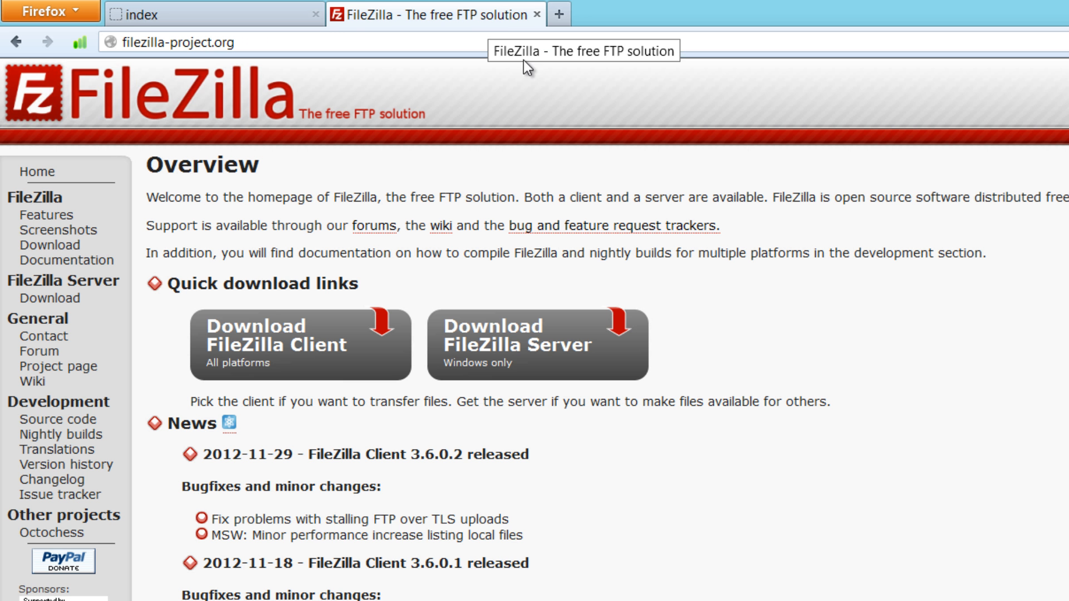
pyautogui.moveTo(798, 245)
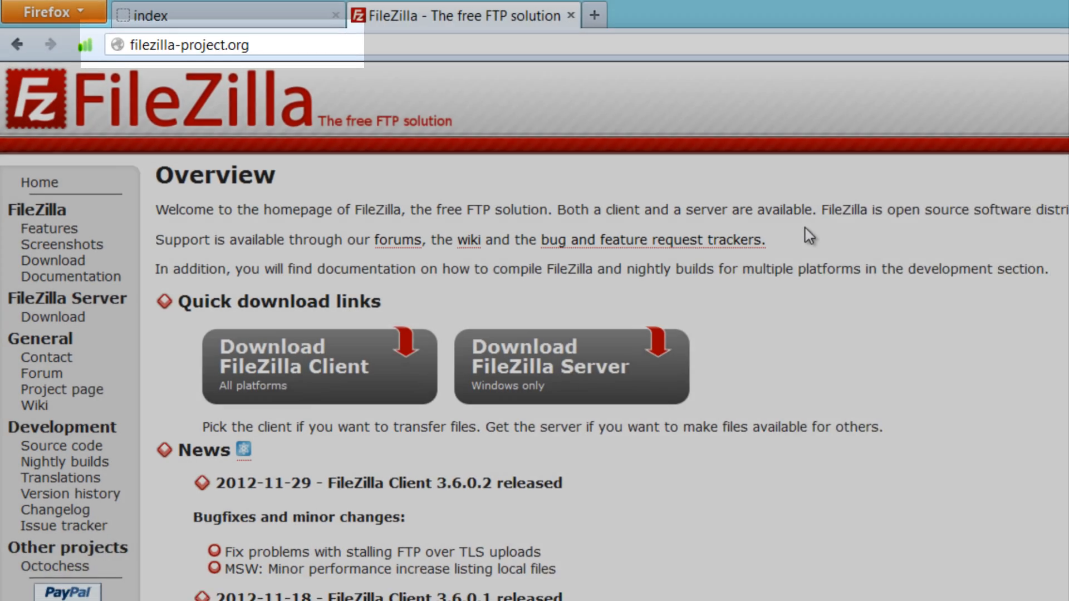
pyautogui.scroll(-3)
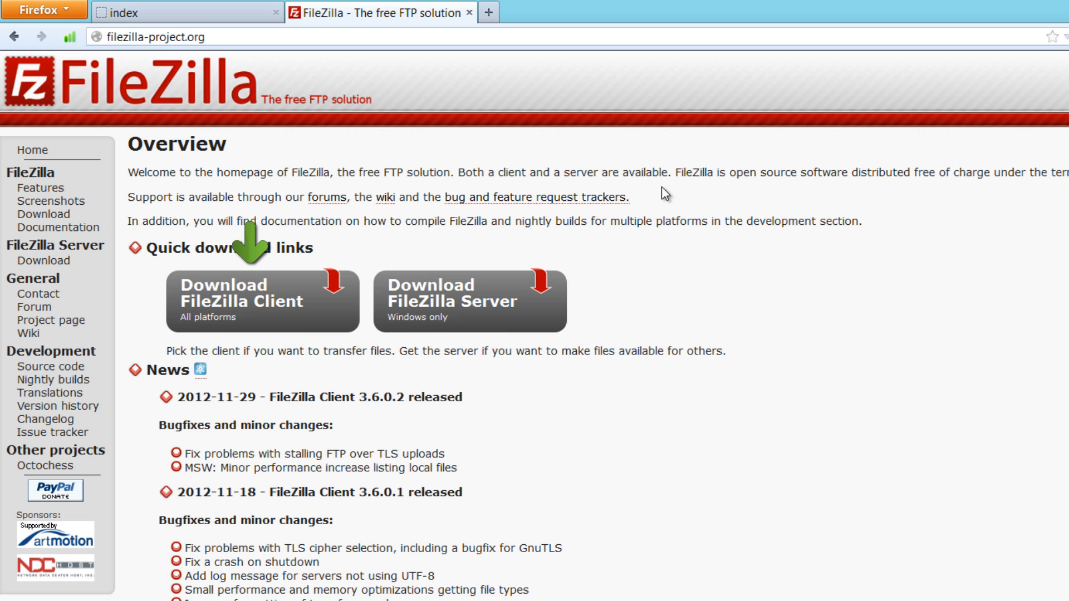
pyautogui.click(261, 301)
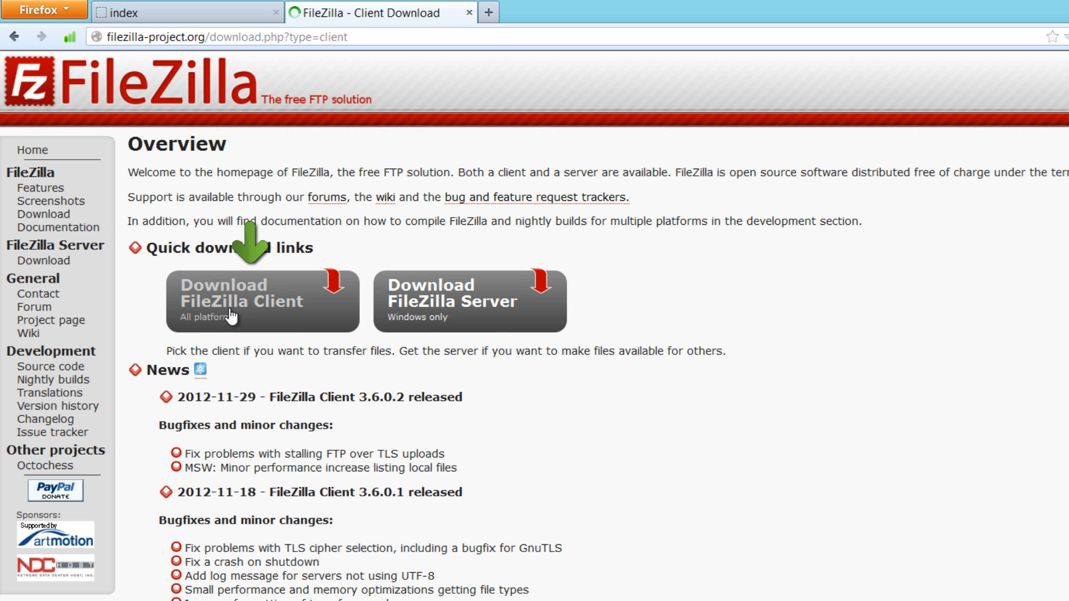
# Step: Download the recommended Windows FileZilla Client installer from SourceForge
pyautogui.click(241, 300)
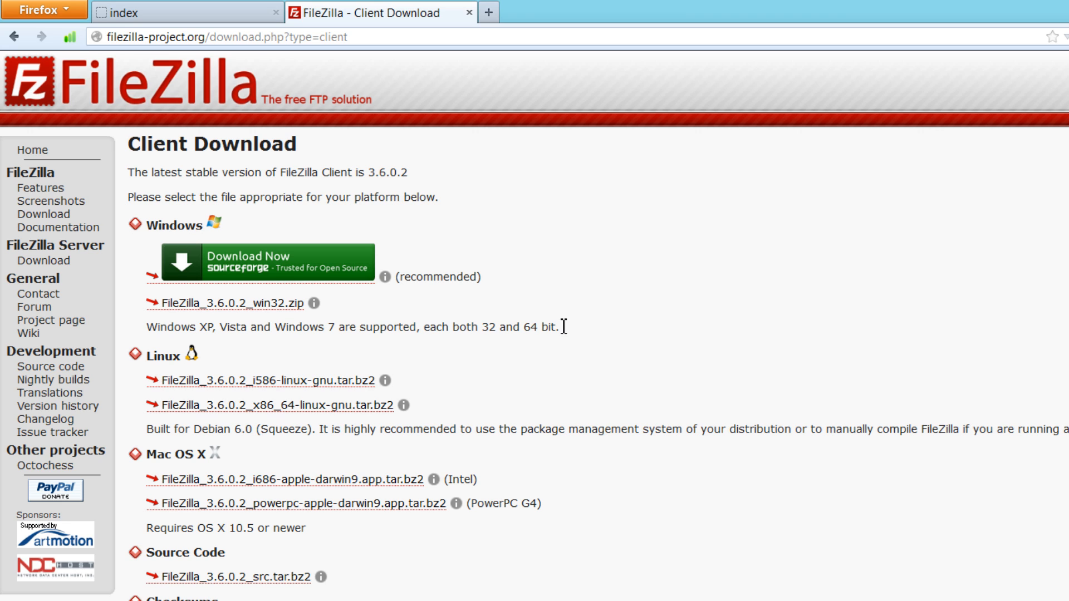
pyautogui.moveTo(335, 327)
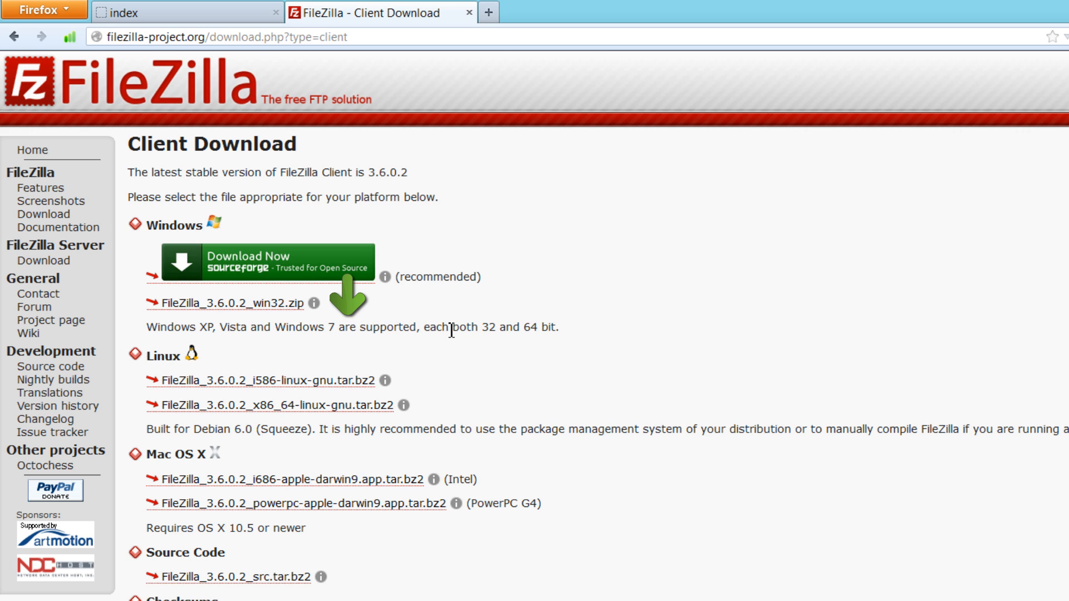
pyautogui.moveTo(274, 337)
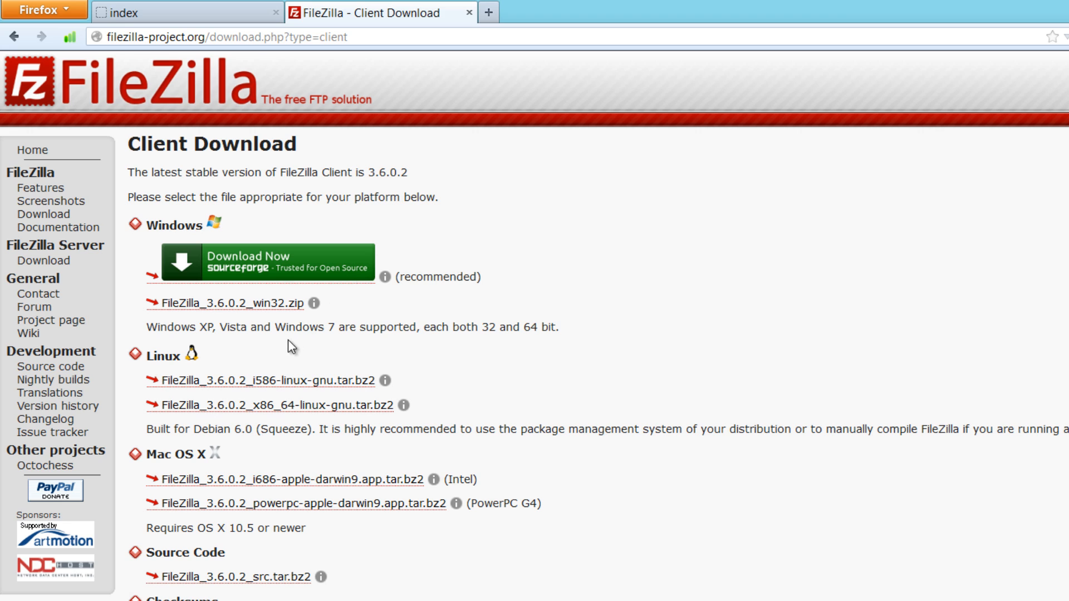
pyautogui.moveTo(281, 332)
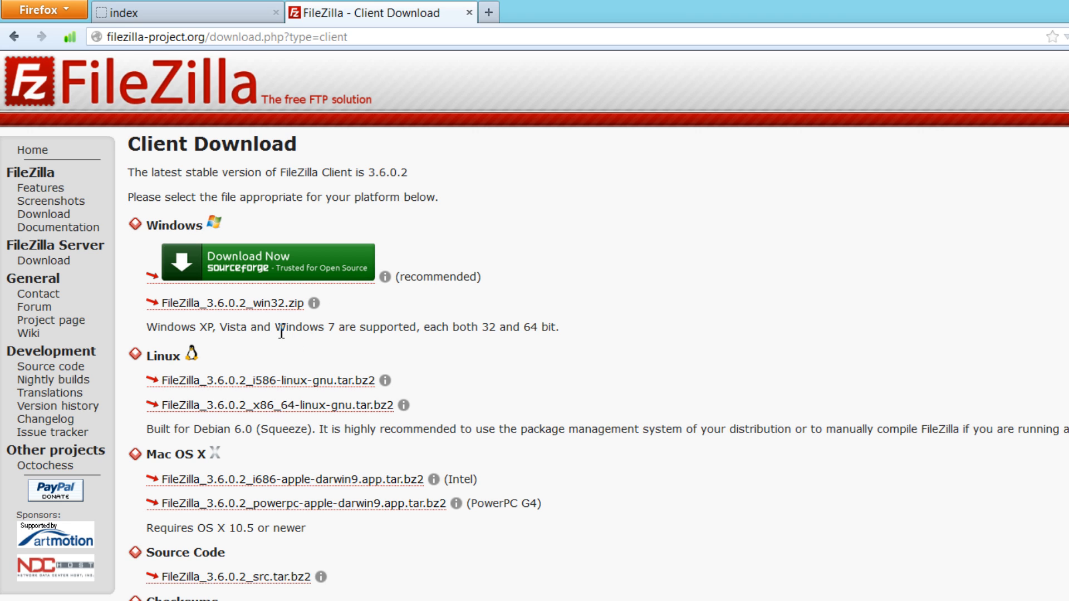
pyautogui.moveTo(256, 308)
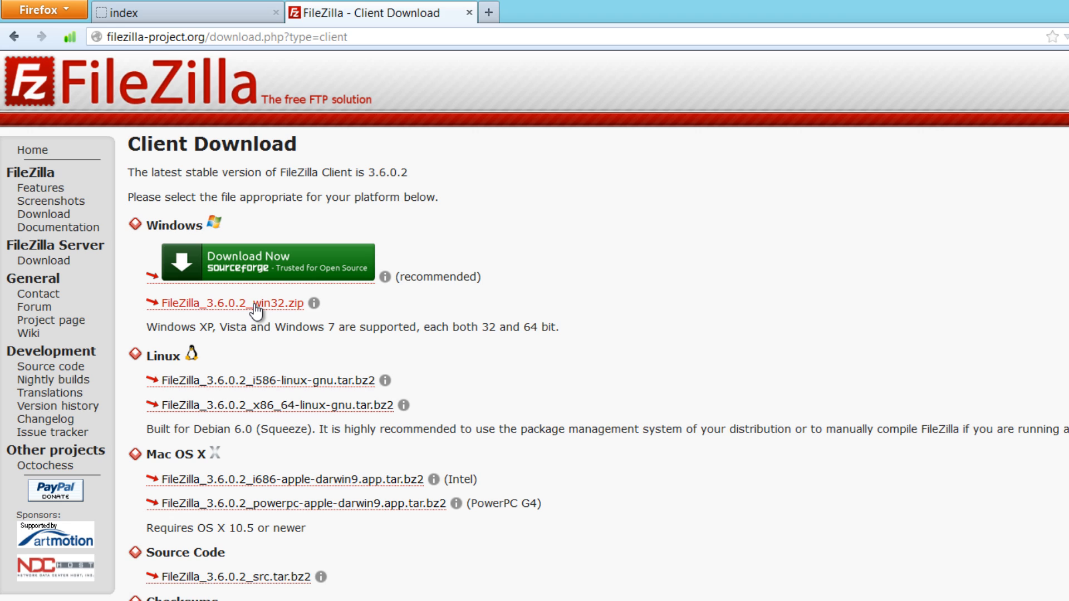
pyautogui.moveTo(279, 299)
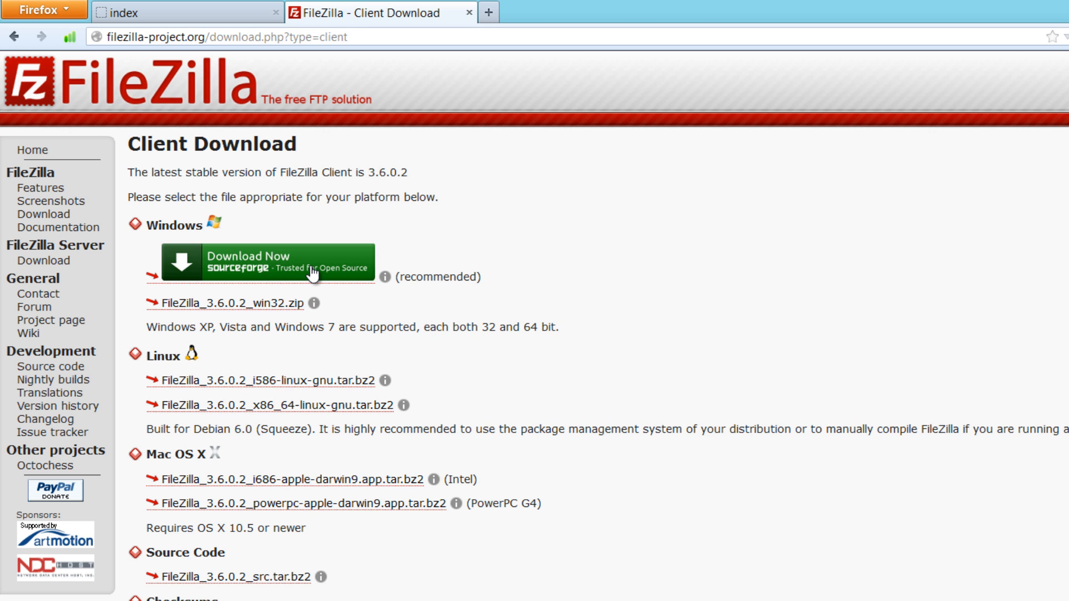
pyautogui.click(265, 263)
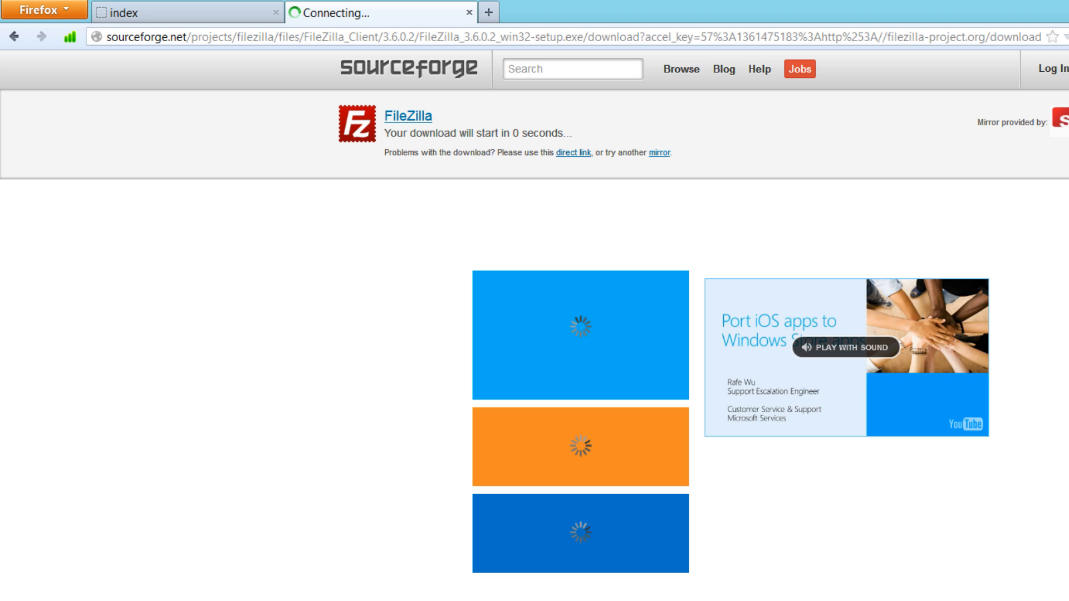
pyautogui.moveTo(384, 362)
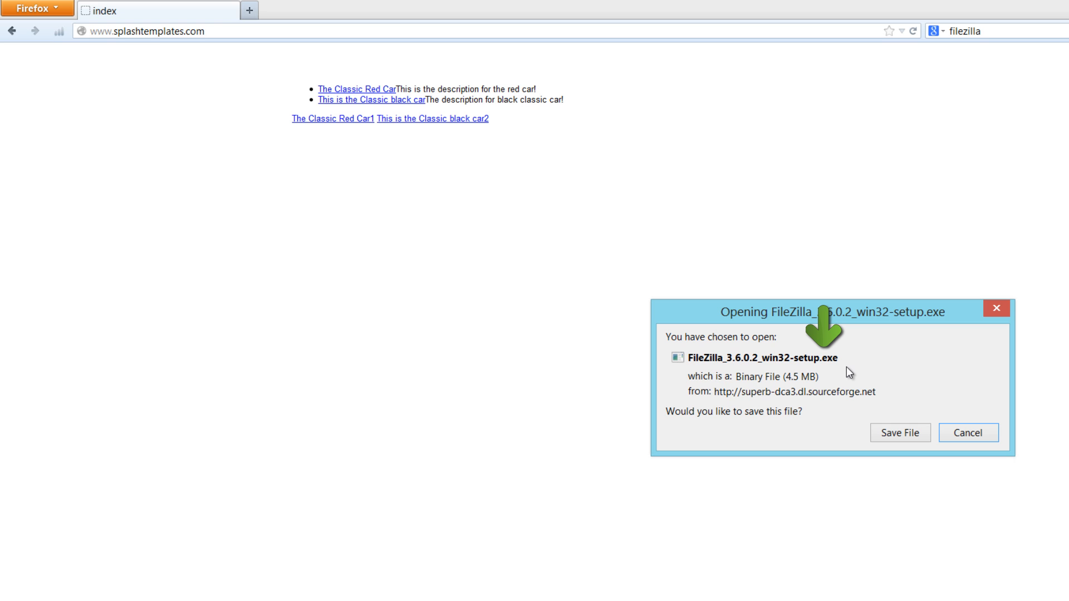
pyautogui.moveTo(828, 375)
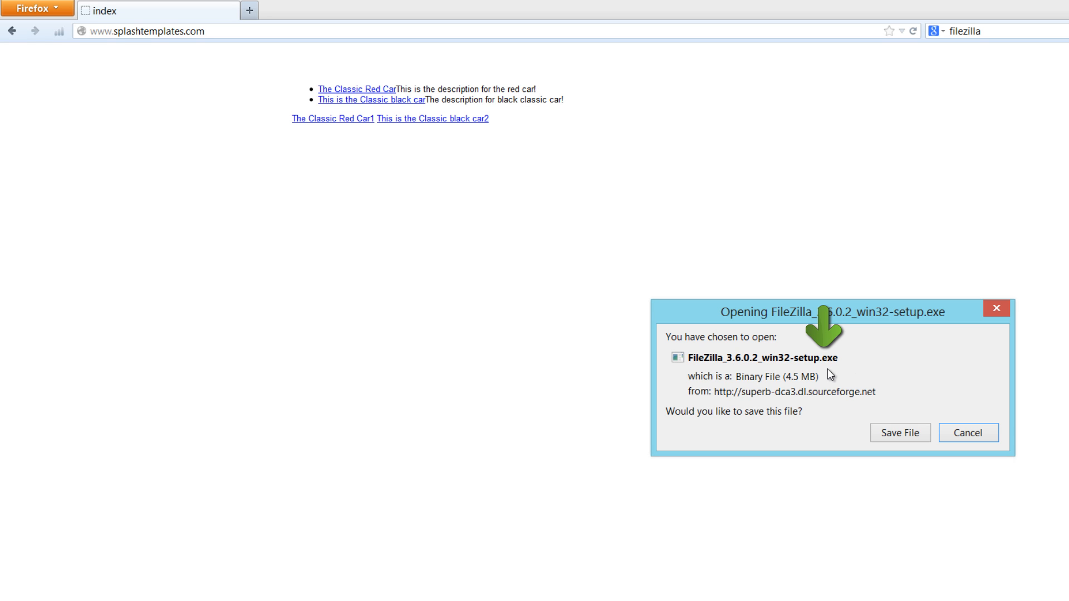
pyautogui.click(967, 433)
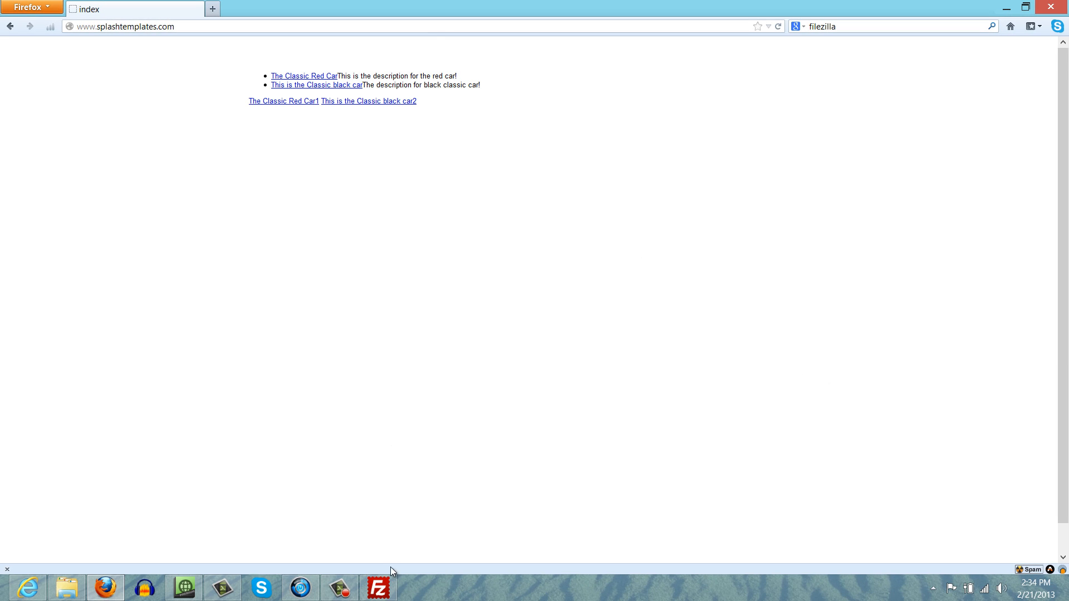
# Step: Enter host ftp.xaratemplate.com with the account username and password in Quickconnect
pyautogui.click(378, 587)
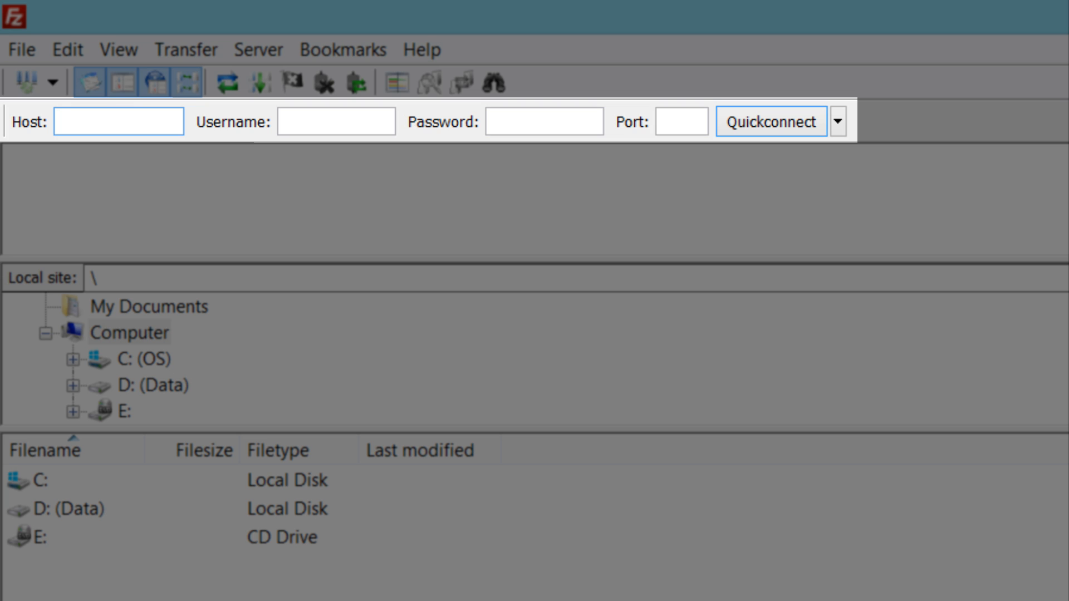
pyautogui.click(116, 122)
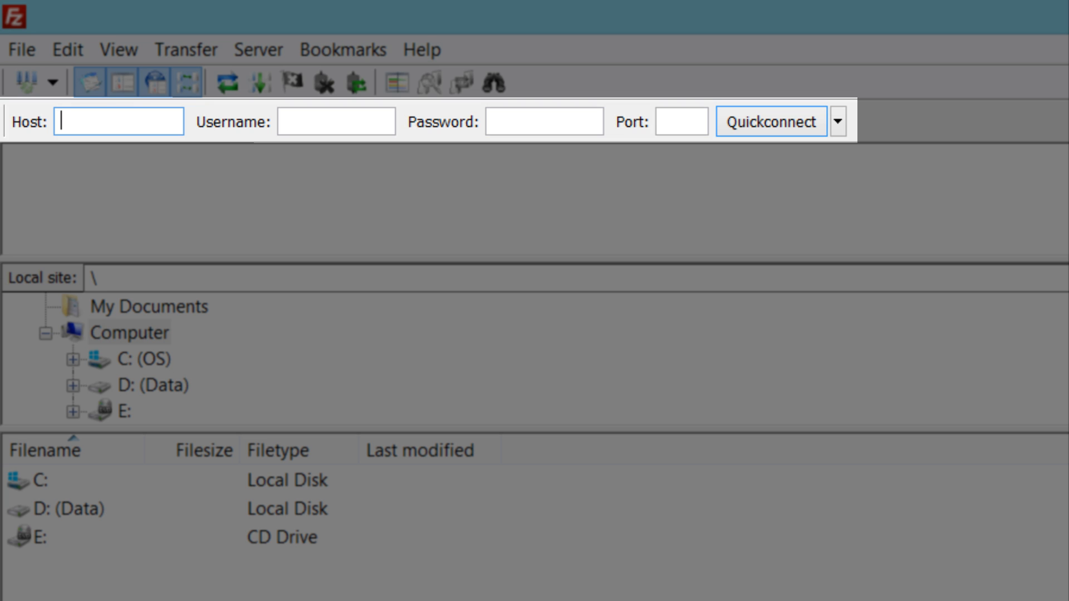
pyautogui.write('ftp.xa')
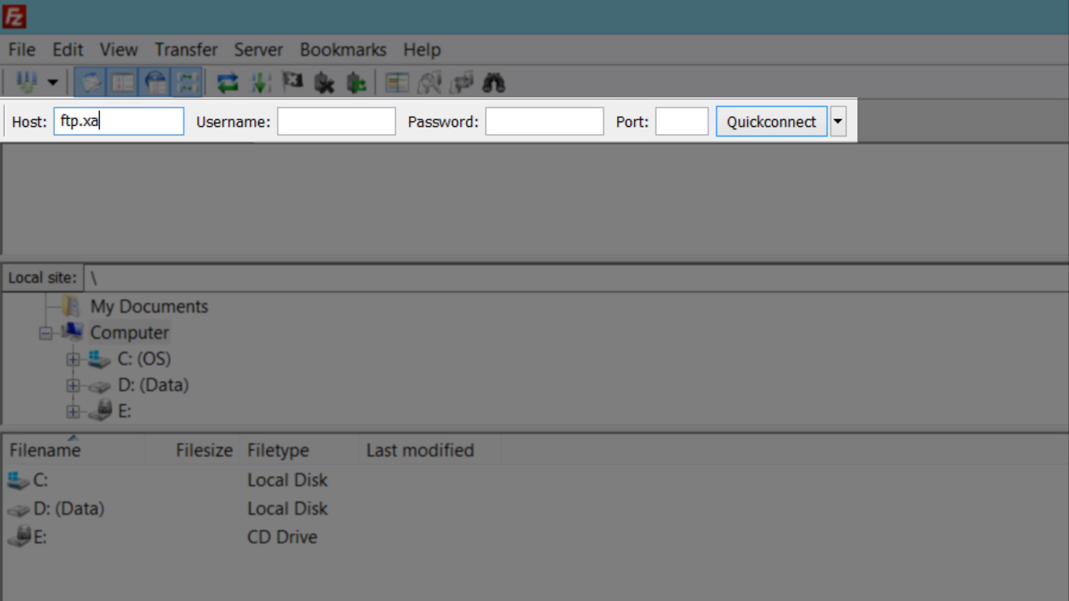
pyautogui.write('ratempate')
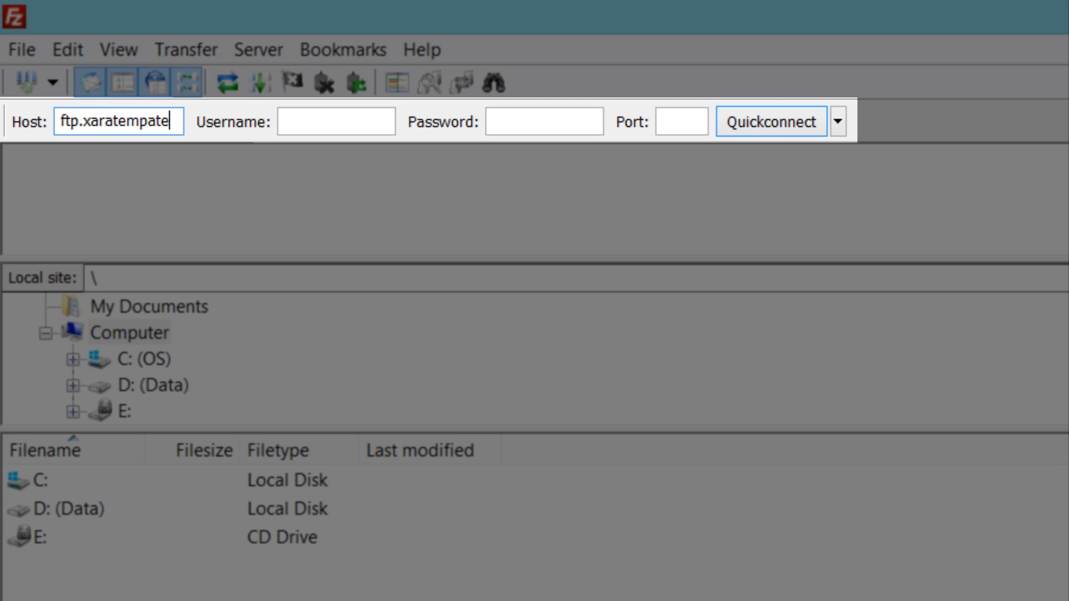
pyautogui.write('.com')
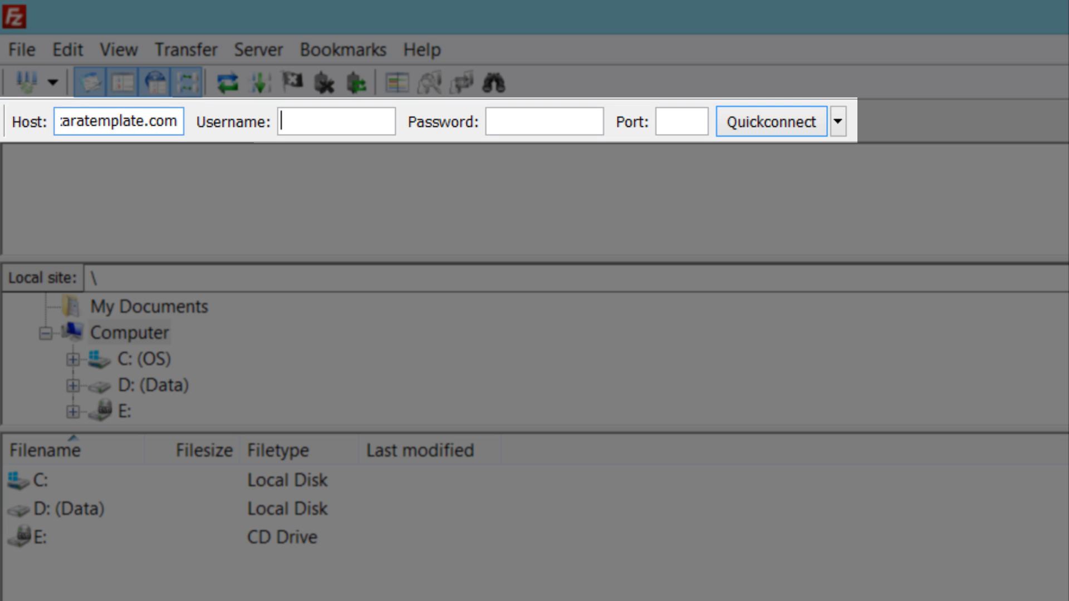
pyautogui.write('spl')
pyautogui.write('aratemplate.com')
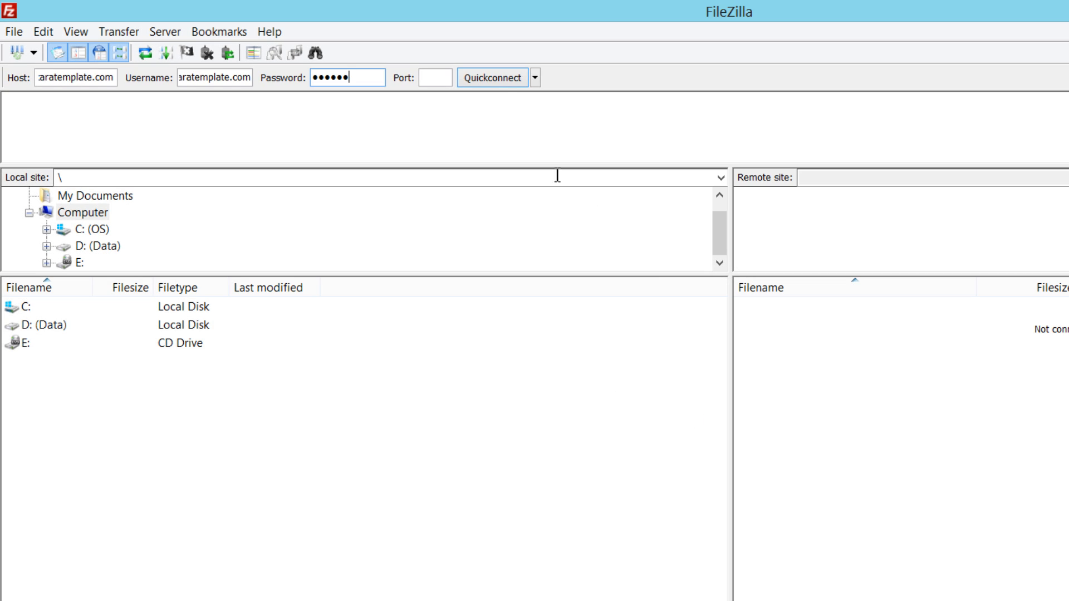
# Step: Quickconnect to ftp.xaratemplate.com and bring up the local Pictures folder alongside
pyautogui.click(491, 77)
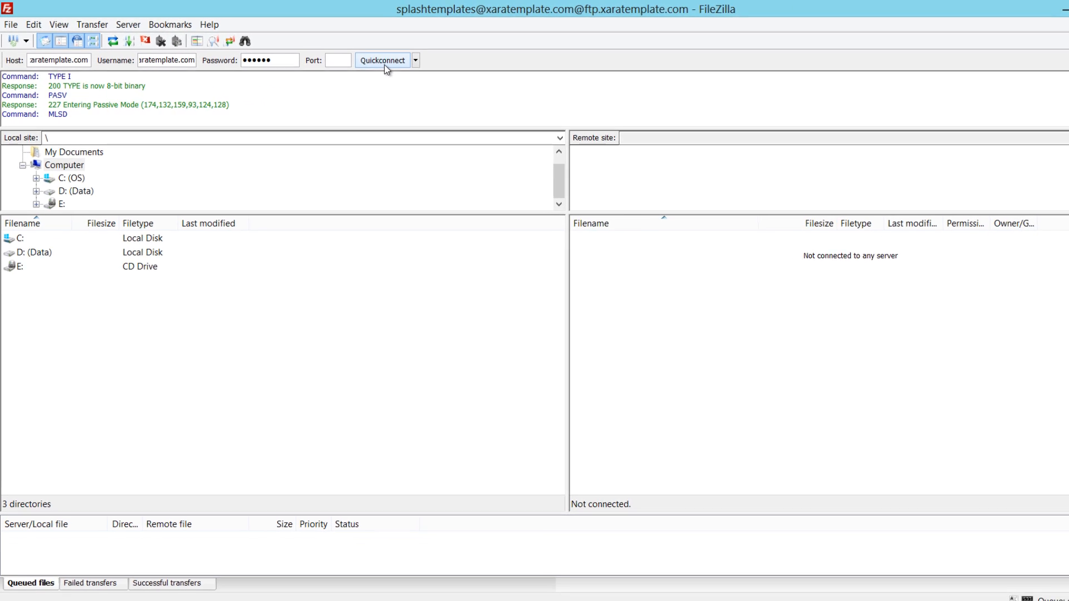
pyautogui.click(381, 60)
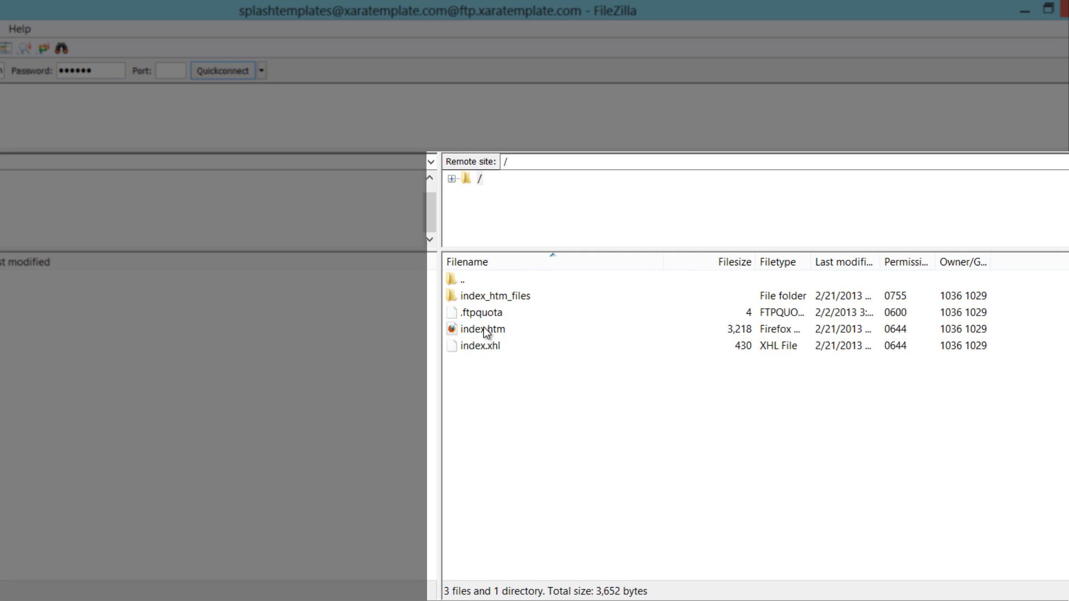
pyautogui.moveTo(488, 351)
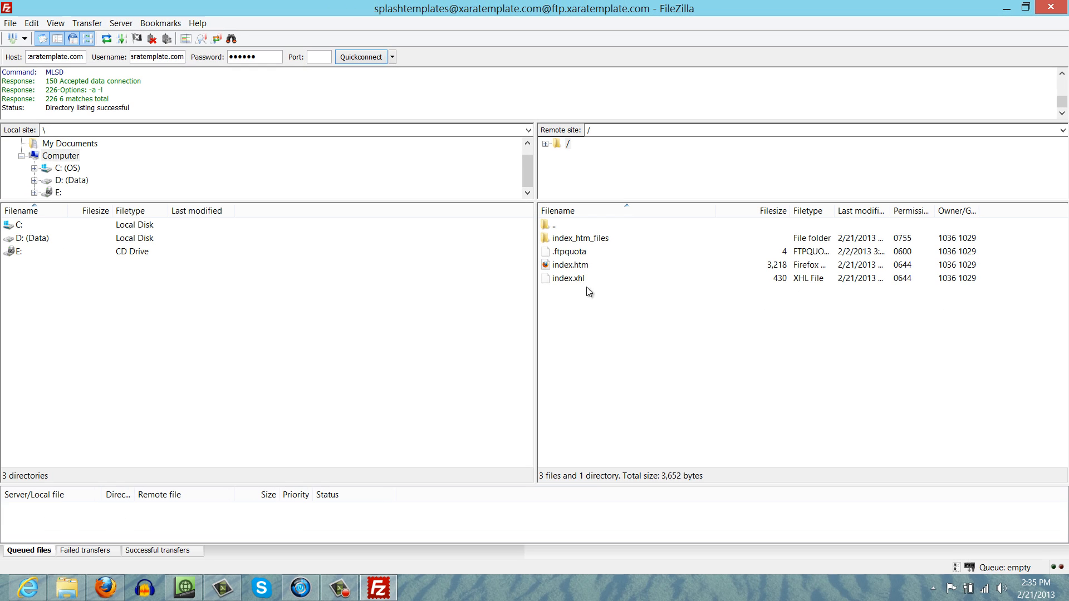
pyautogui.moveTo(587, 281)
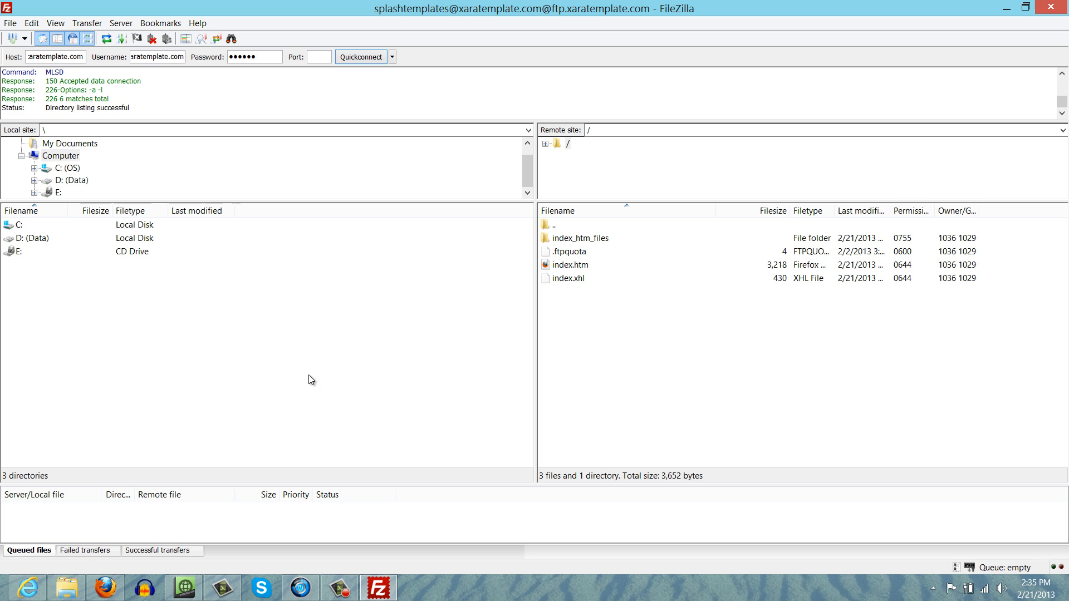
pyautogui.click(66, 586)
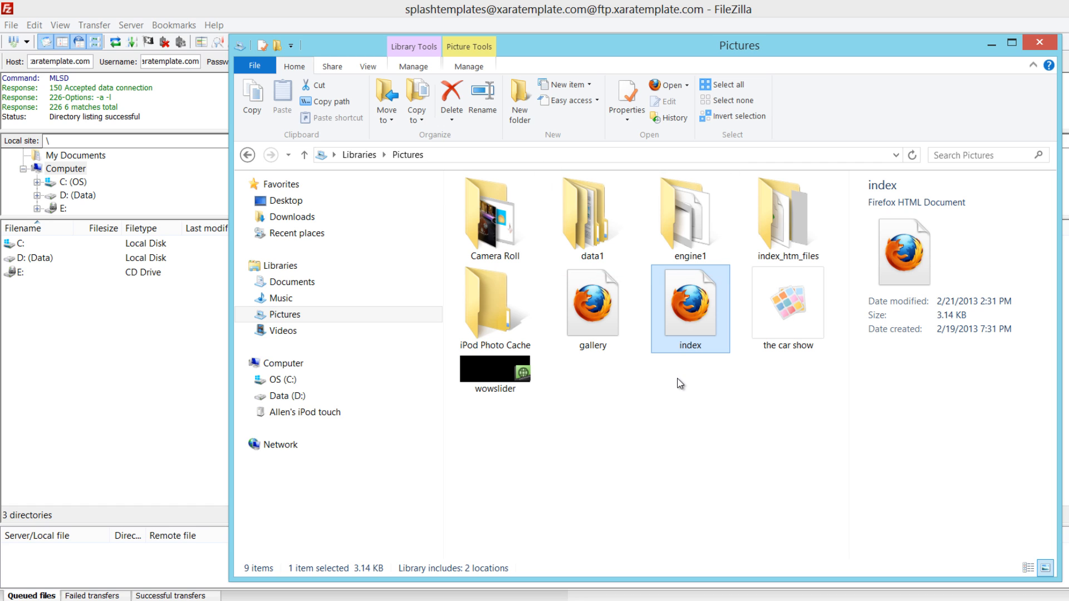
pyautogui.moveTo(628, 55)
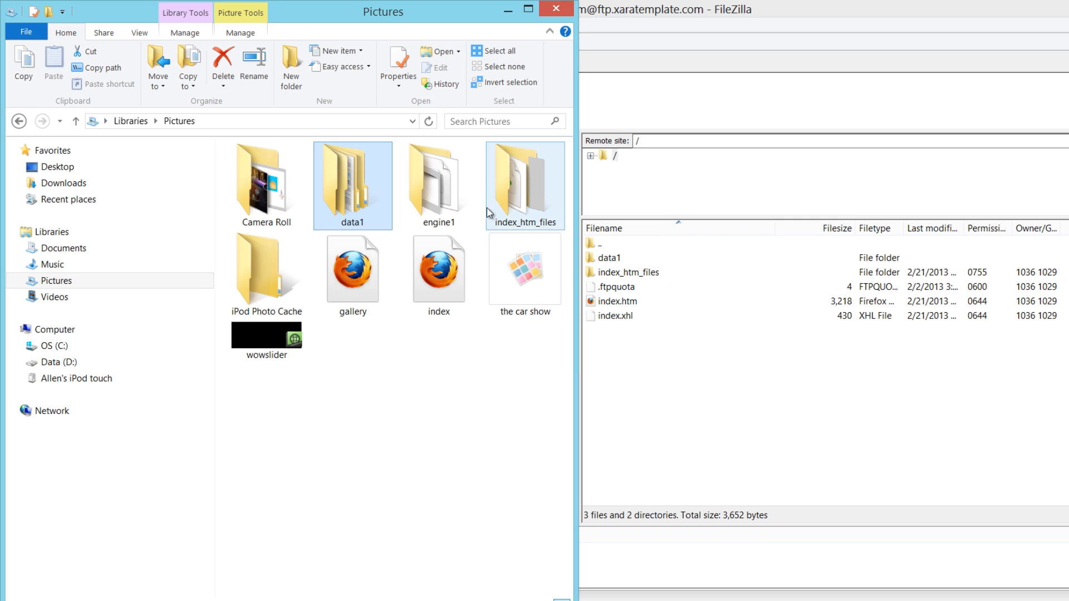
# Step: Drag the data1 and engine1 folders from Pictures into the server's root folder
pyautogui.click(437, 186)
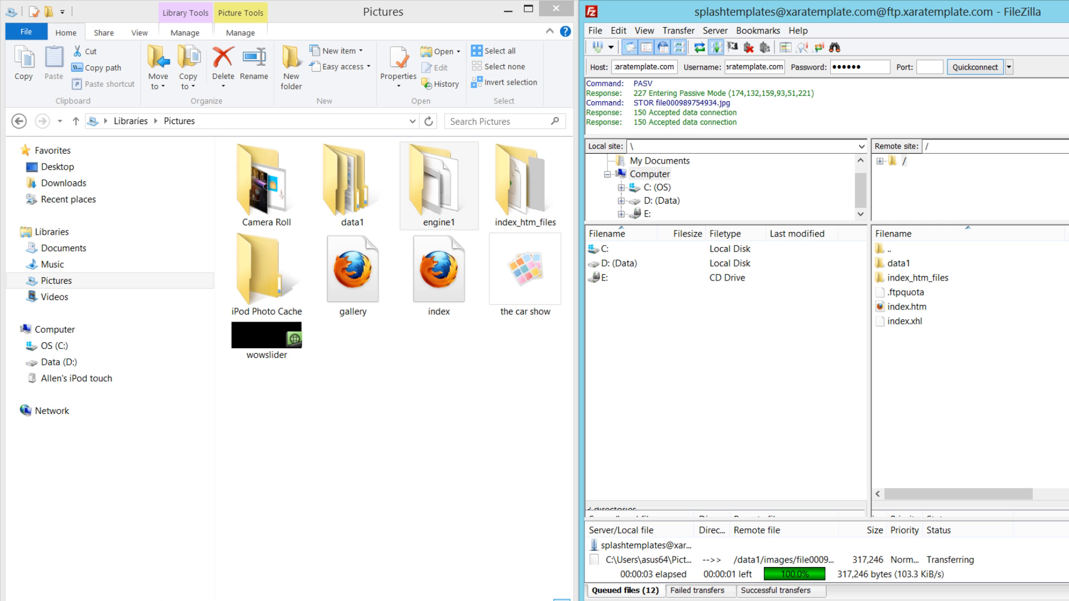
pyautogui.moveTo(646, 489)
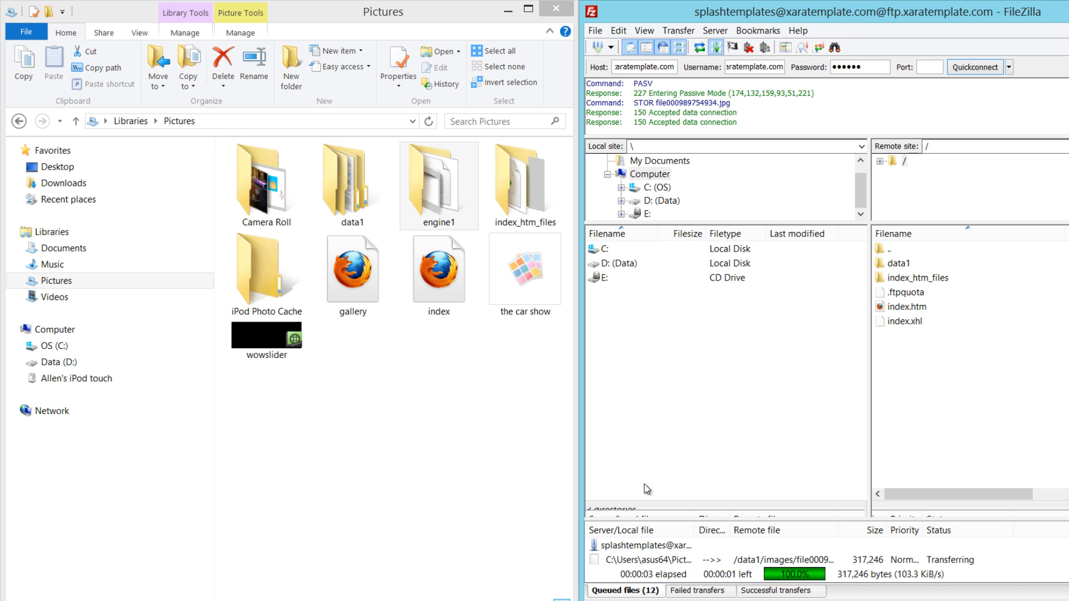
pyautogui.moveTo(769, 585)
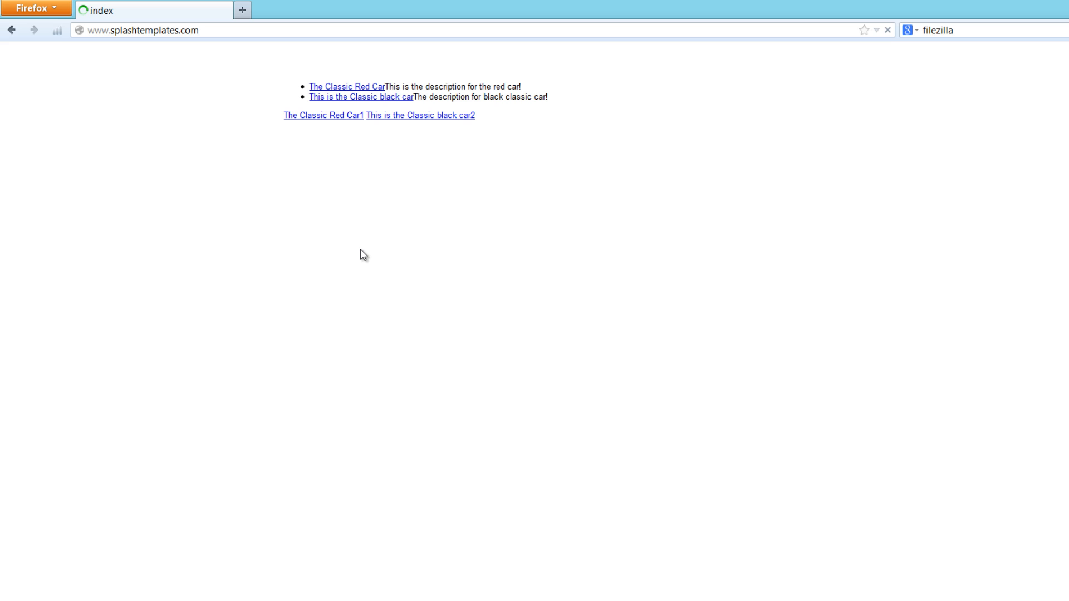
# Step: Reload splashtemplates.com with Ctrl+R until the car slider works, then return to FileZilla
pyautogui.press('ctrl+r')
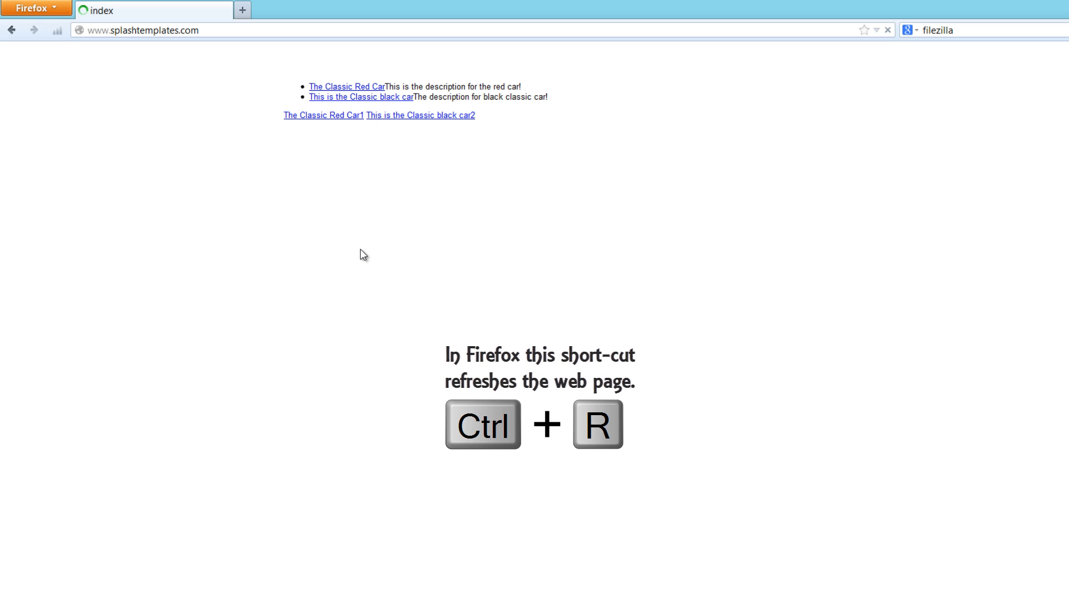
pyautogui.press('ctrl+r')
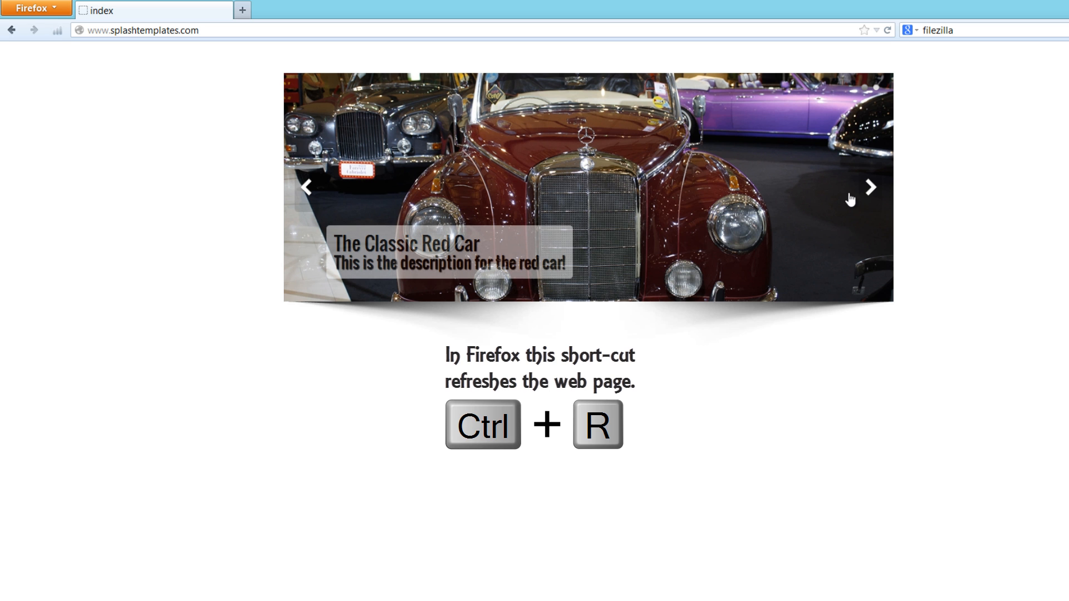
pyautogui.press('ctrl+r')
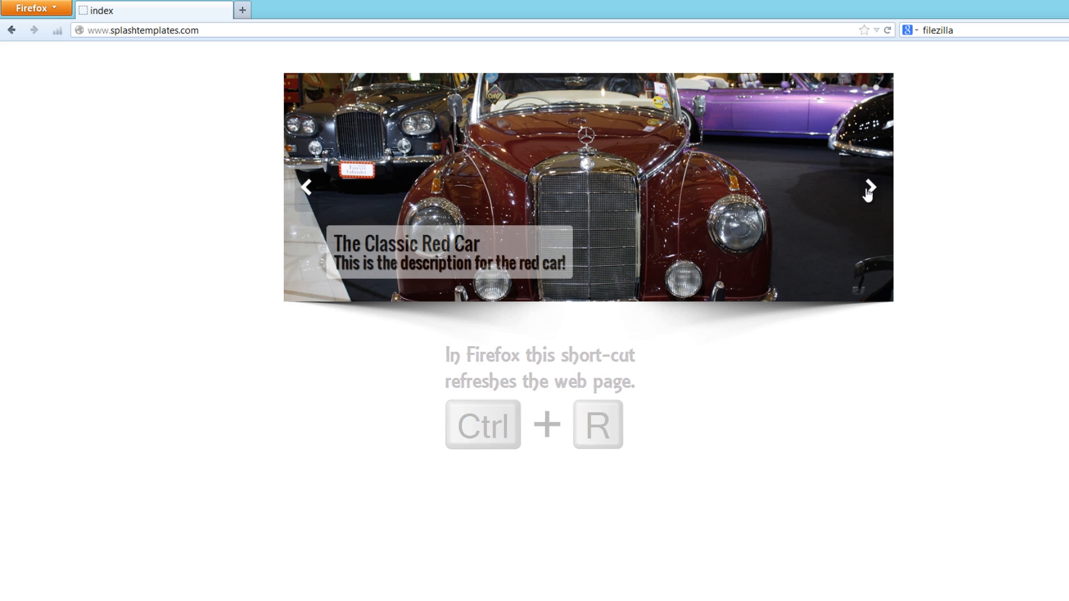
pyautogui.press('ctrl+r')
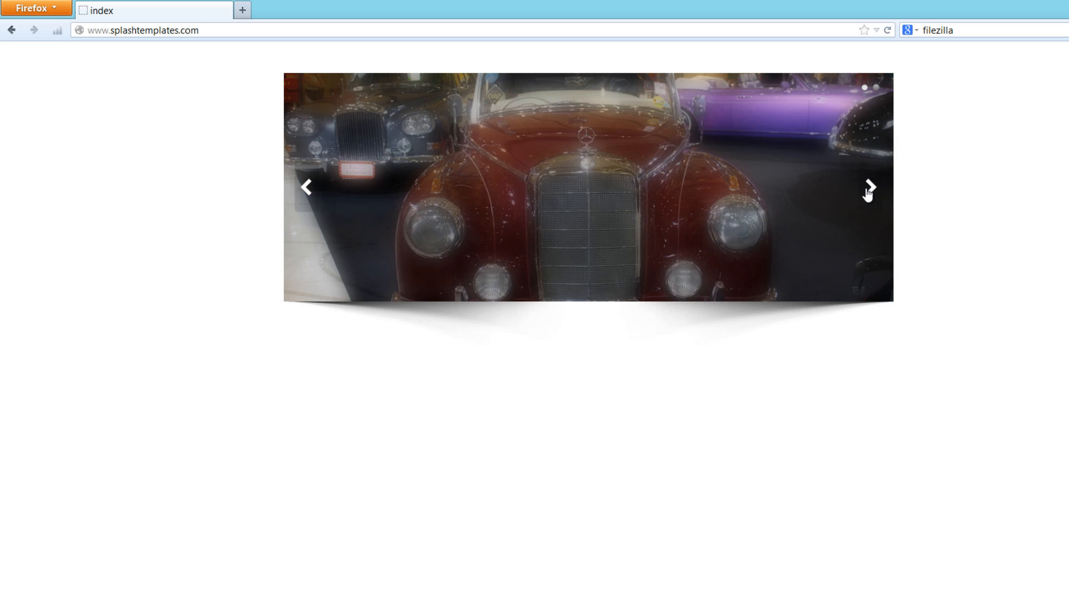
pyautogui.click(870, 187)
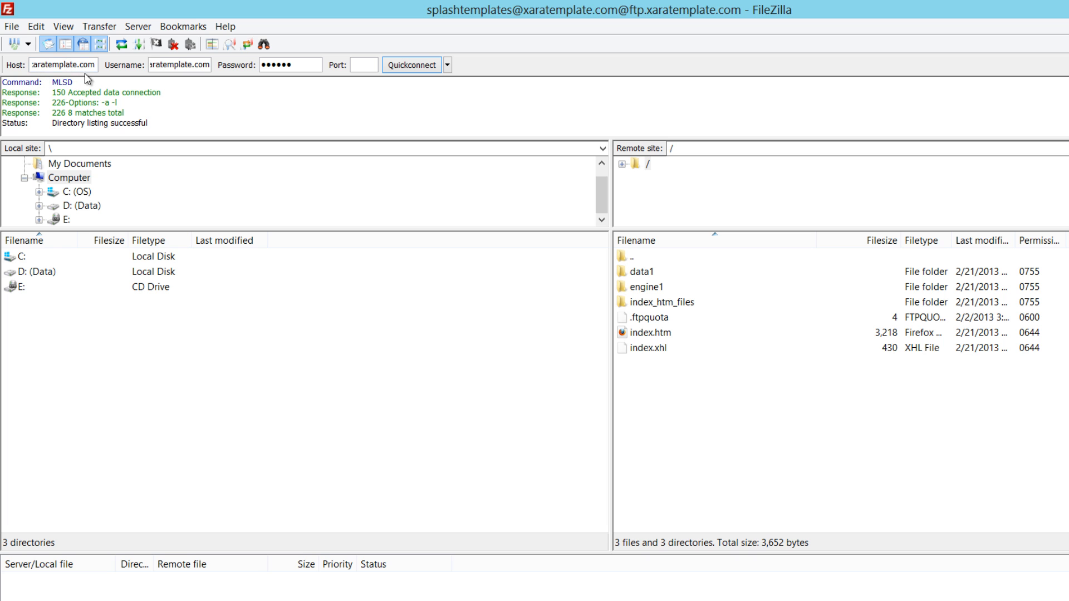
pyautogui.moveTo(307, 77)
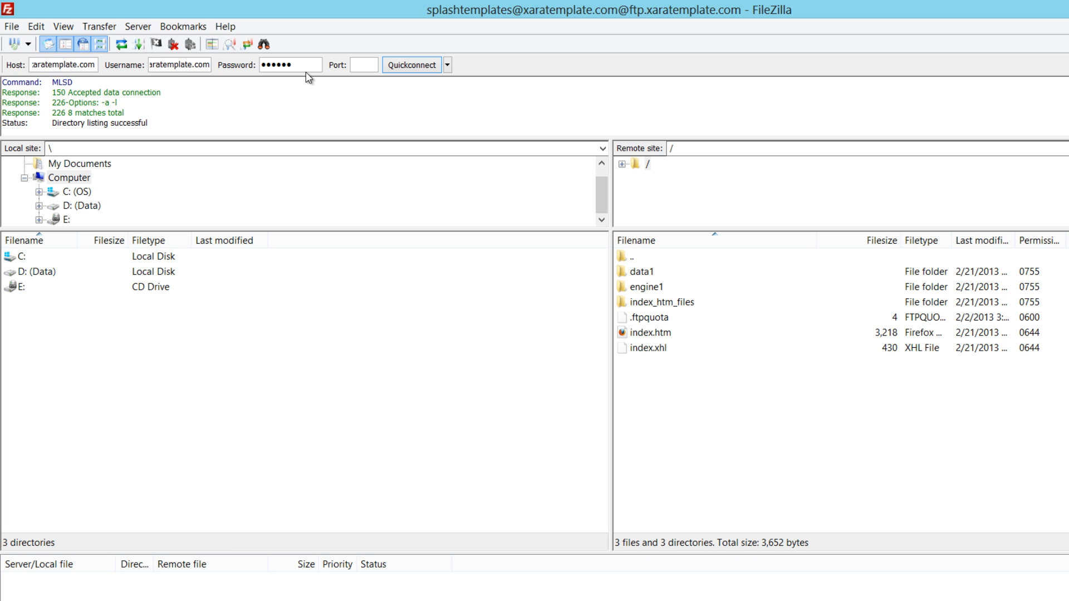